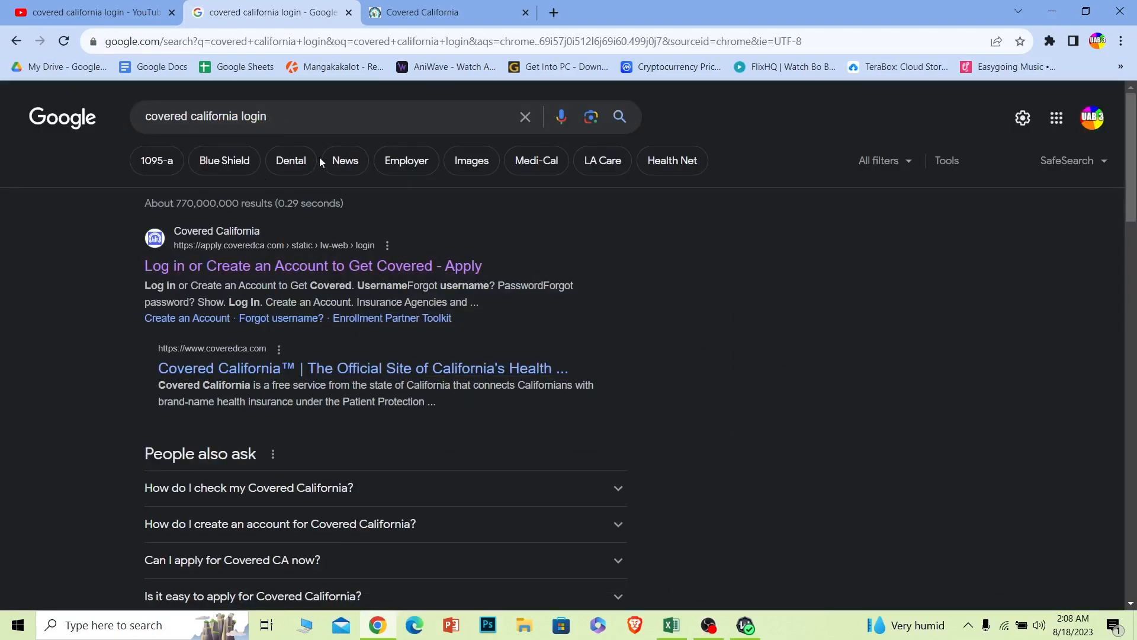
mouse_move(226, 269)
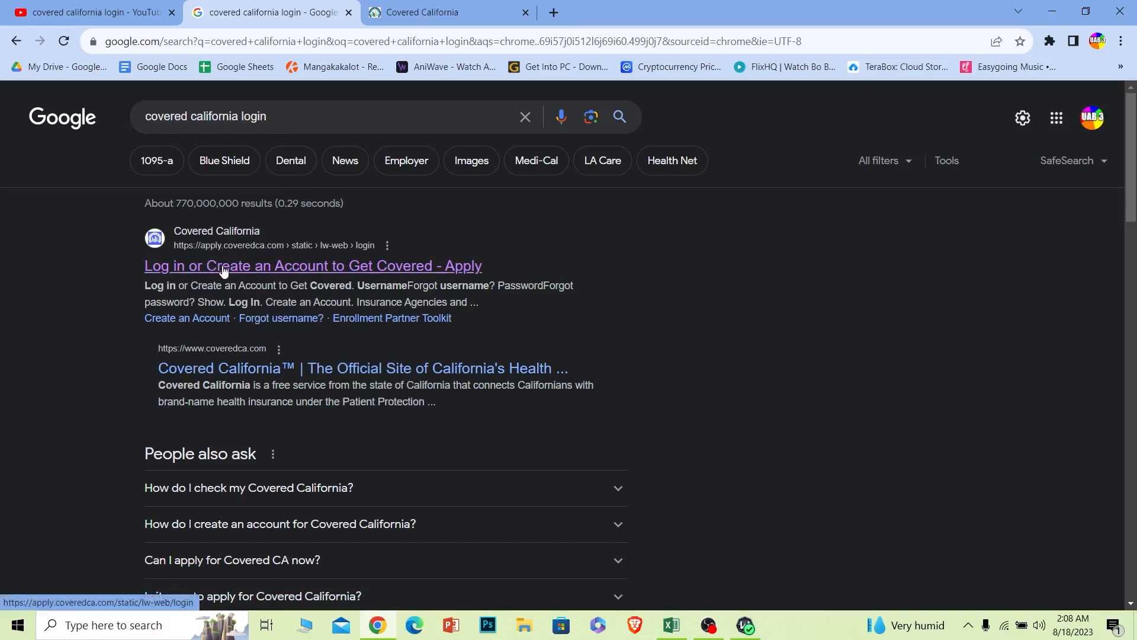
mouse_move(232, 267)
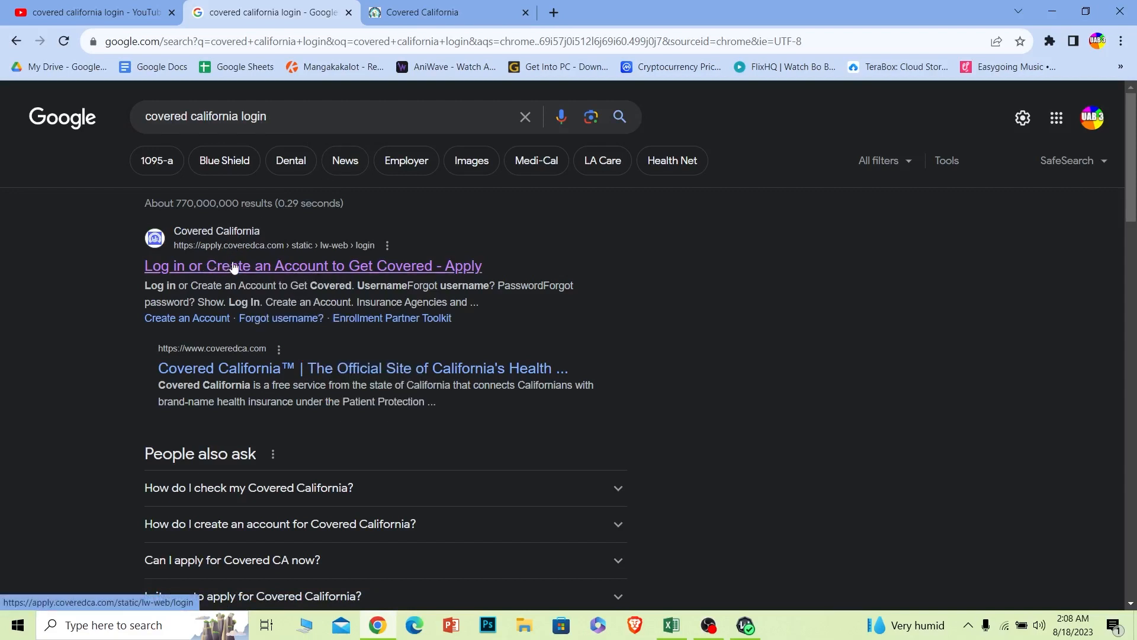
- Open the 'Log in or Create an Account to Get Covered' search result
click(312, 265)
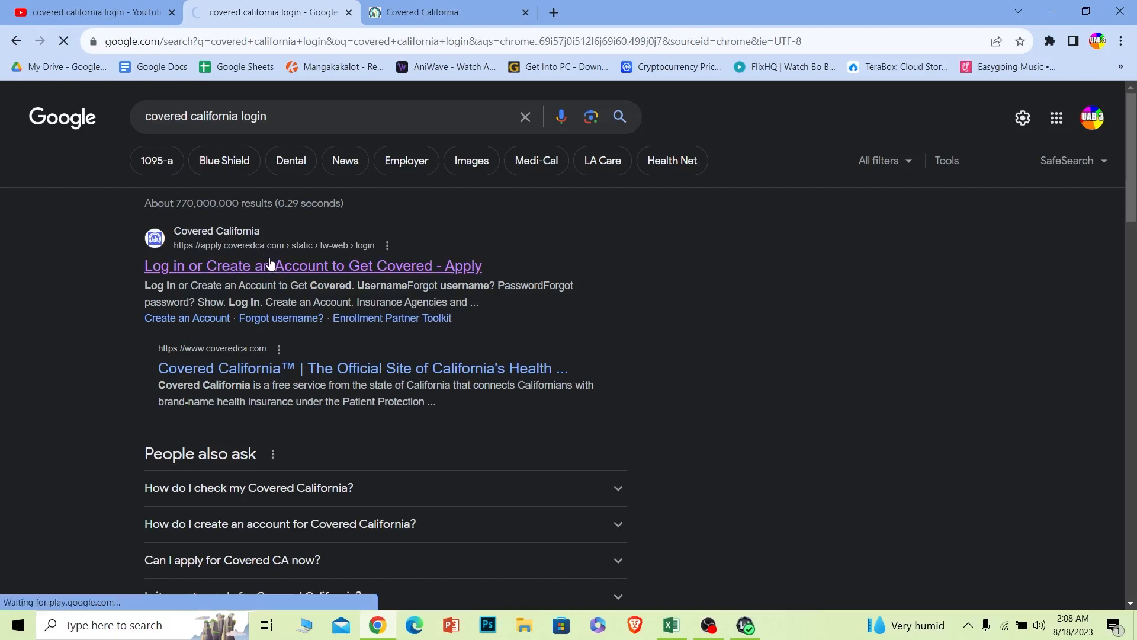
- Enter username 'fdghwr' and the password on the Covered California login form
click(313, 265)
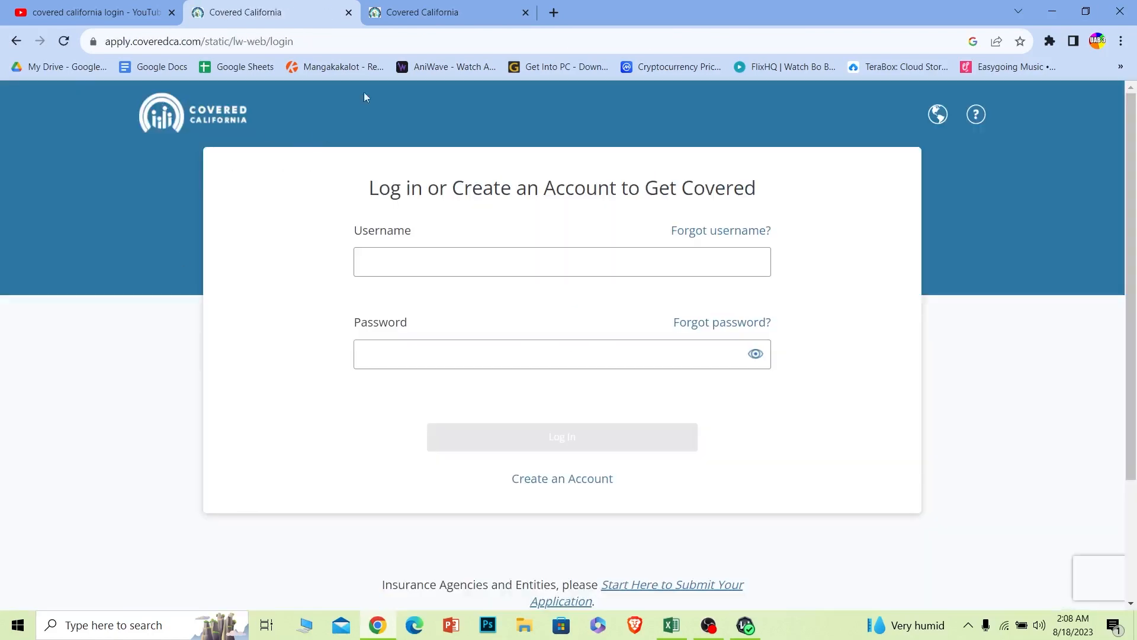
click(562, 261)
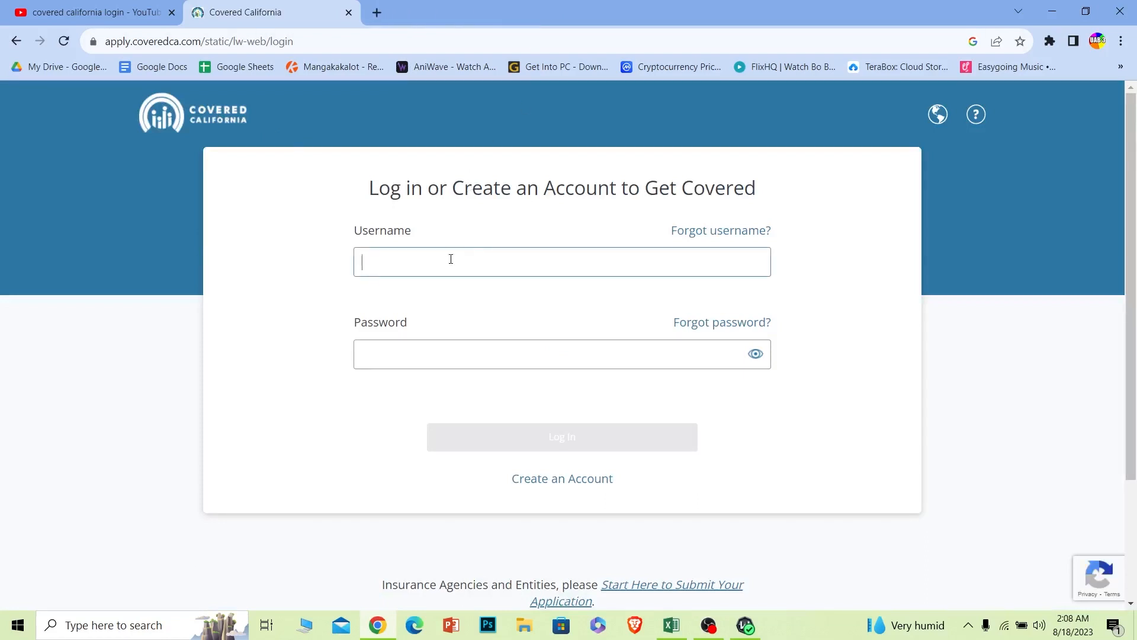
text(fdghwr)
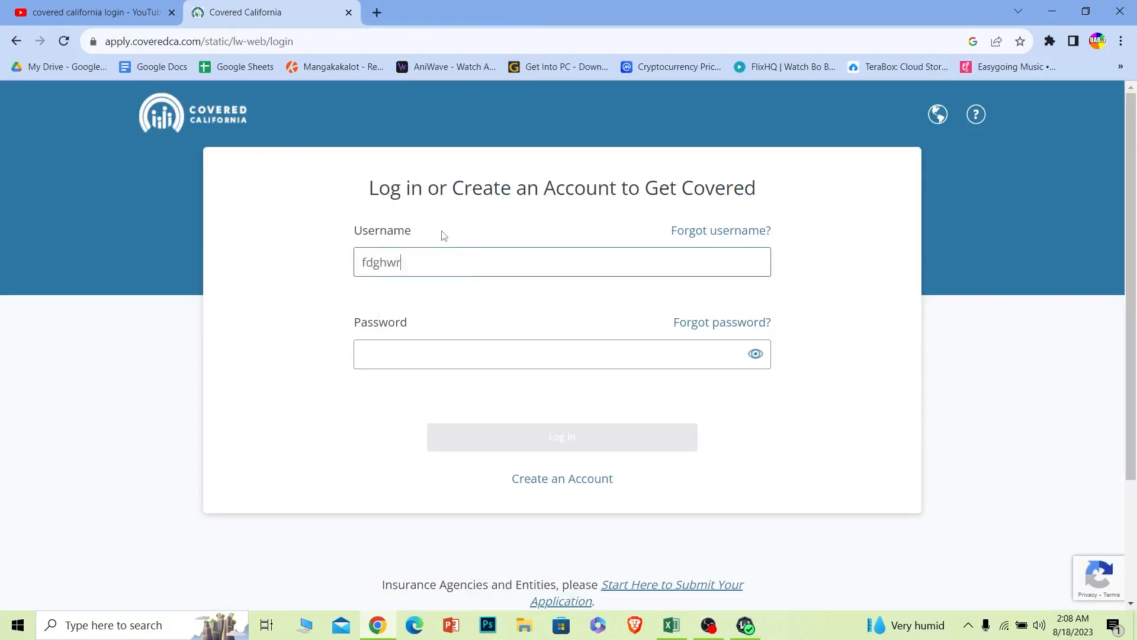
click(562, 354)
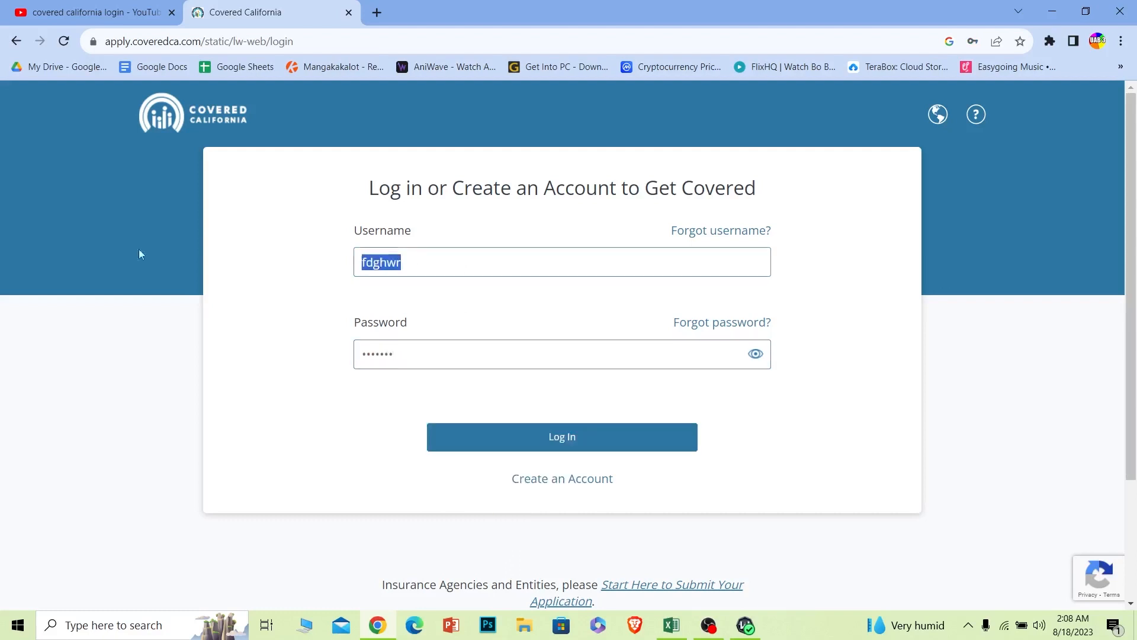
click(561, 354)
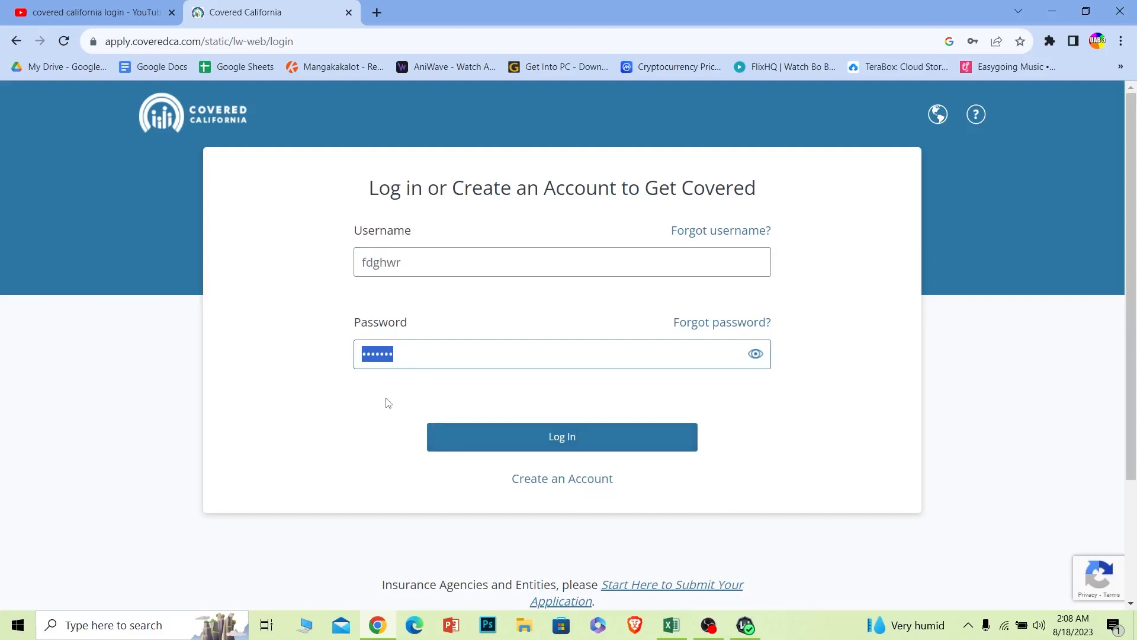
mouse_move(316, 399)
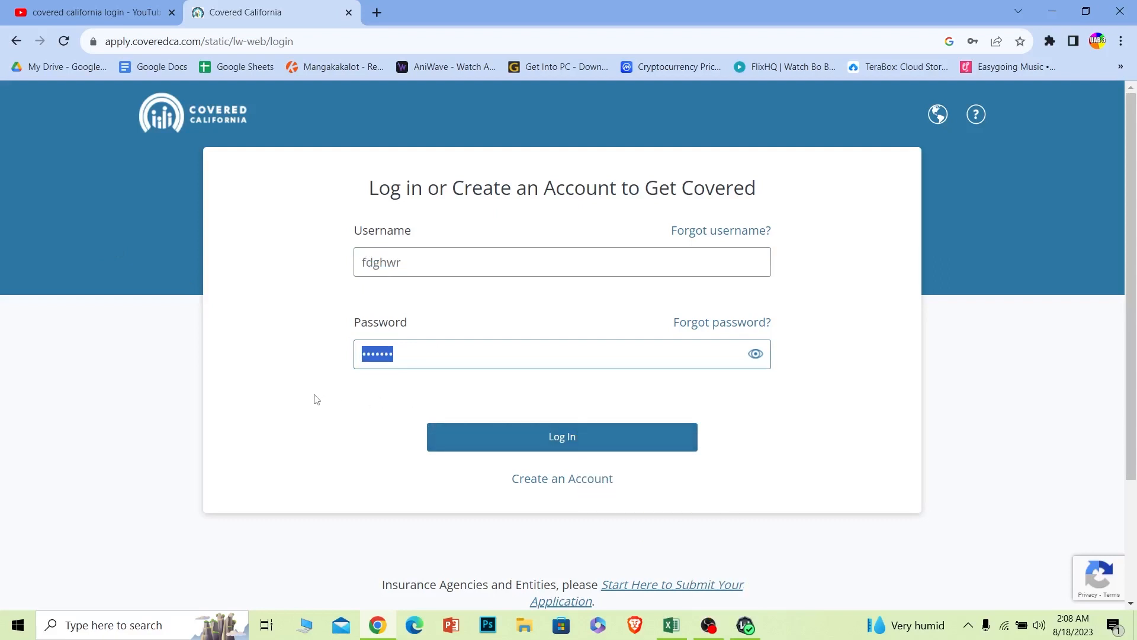
mouse_move(321, 392)
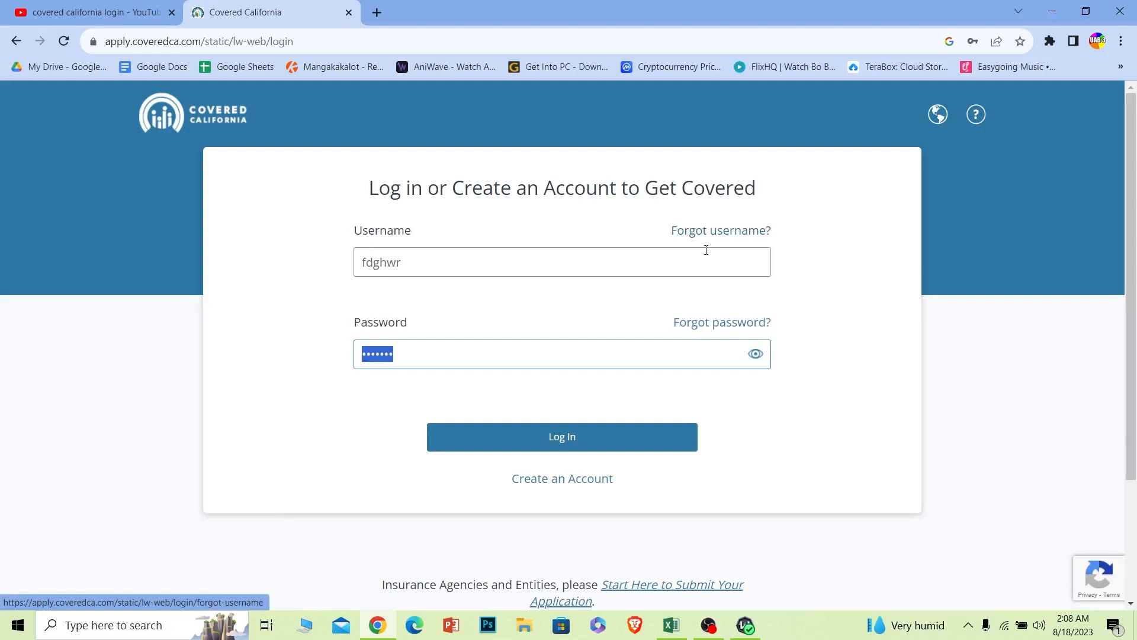
mouse_move(734, 305)
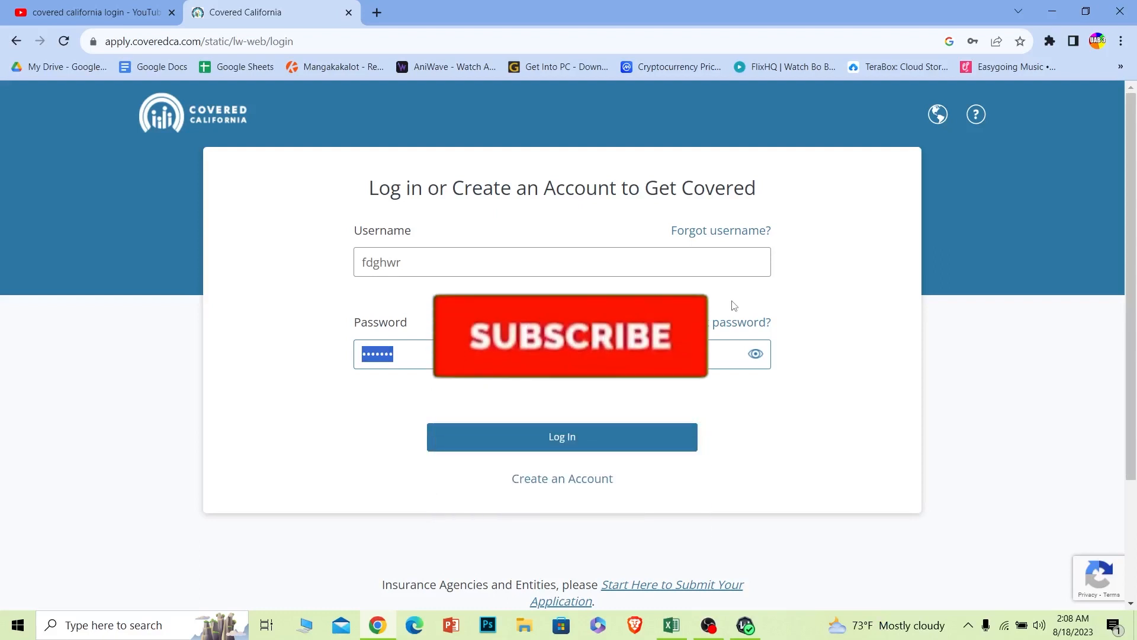
click(569, 335)
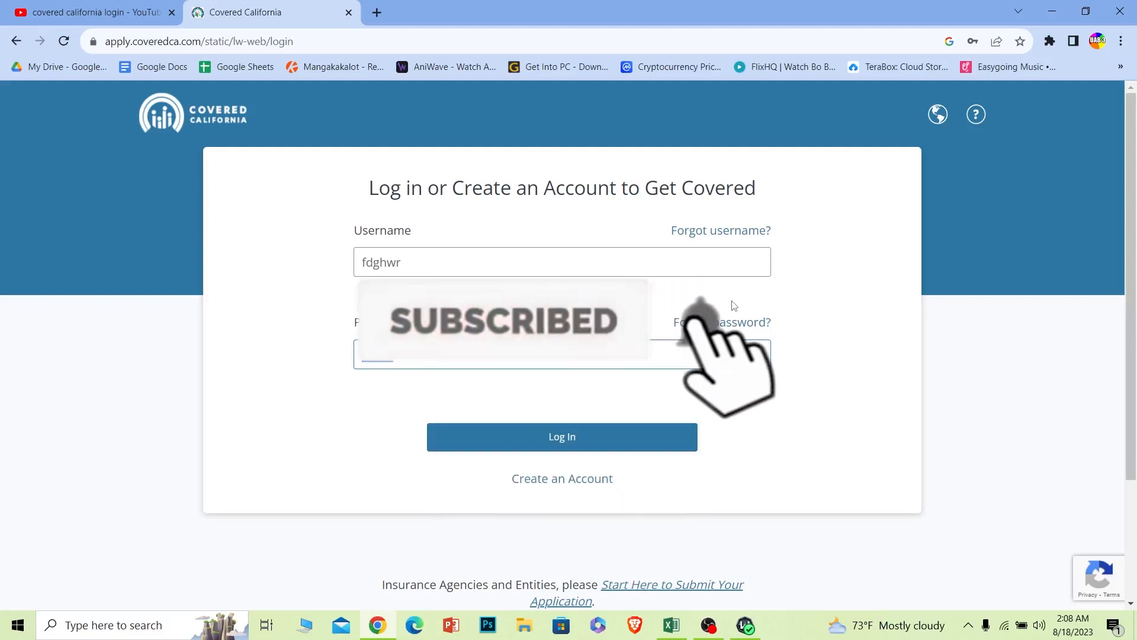